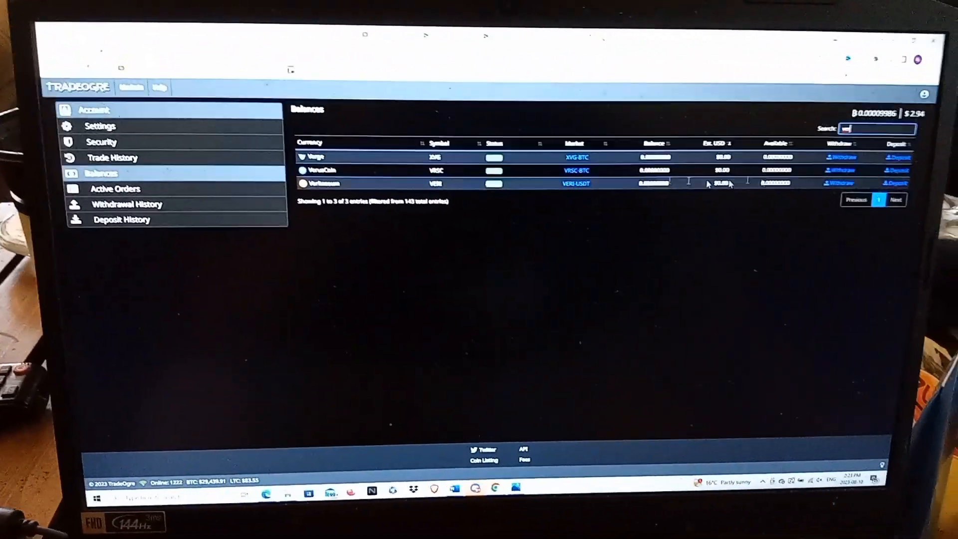
Show the BTC Markets list filtered by 'ver' to the VerusCoin VRSC-BTC pair
click(895, 170)
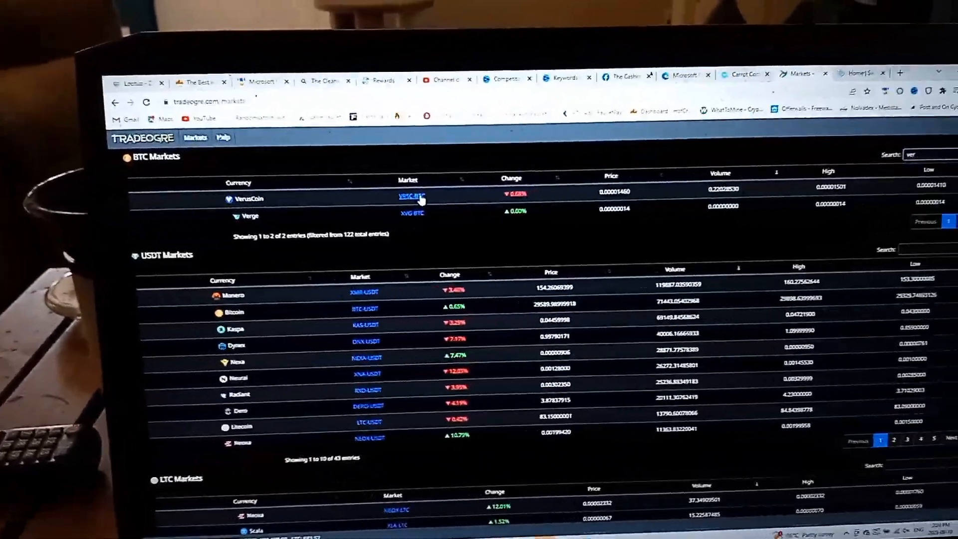
Enter the VRSC-BTC market to sell the VerusCoin for Bitcoin
click(413, 196)
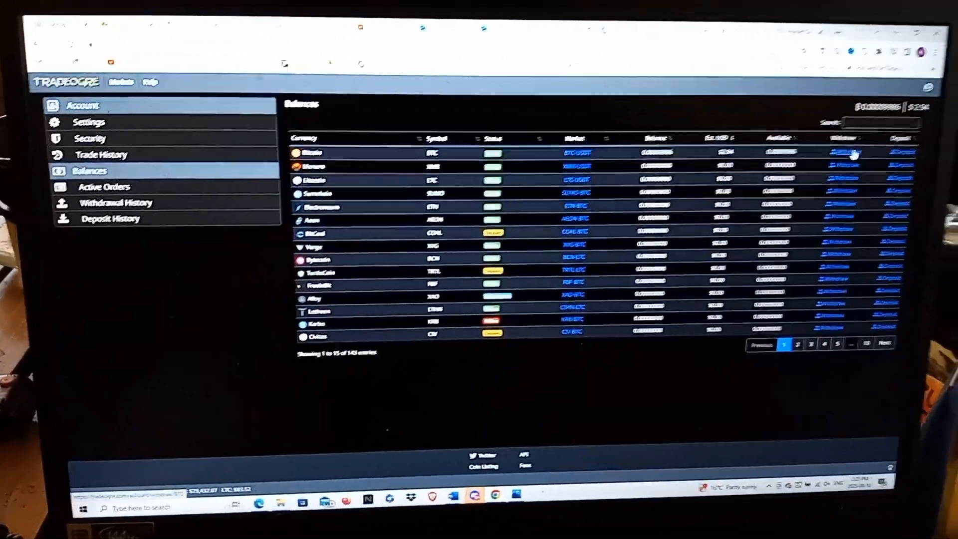
Withdraw the Bitcoin balance to the Coinbase BTC address
click(843, 153)
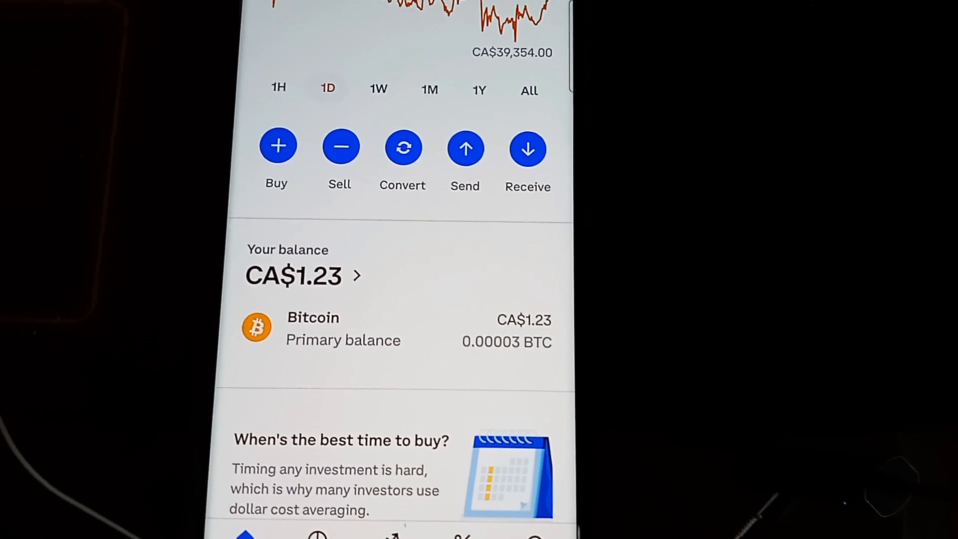
Reveal the Coinbase Bitcoin history showing 0.0000311 BTC (CA$1.23) received
scroll(down, 3)
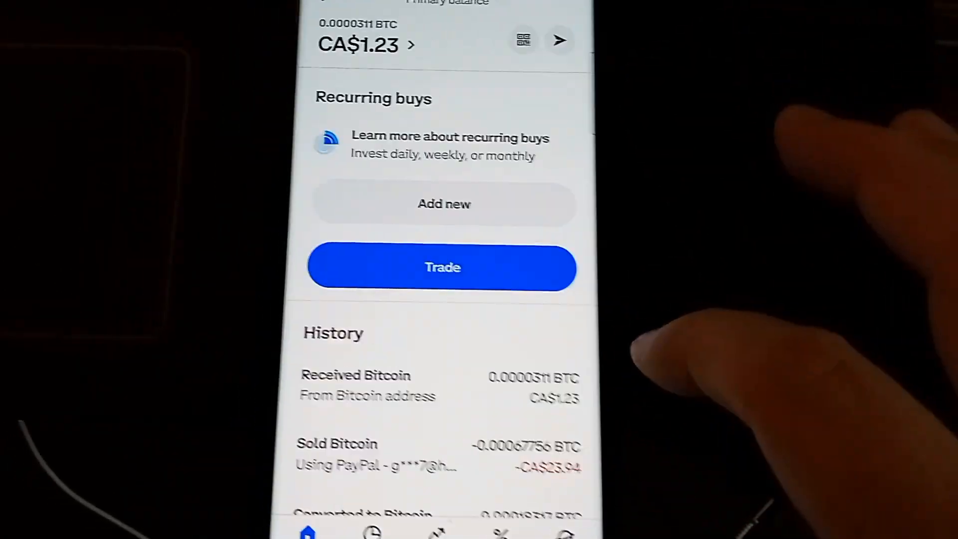